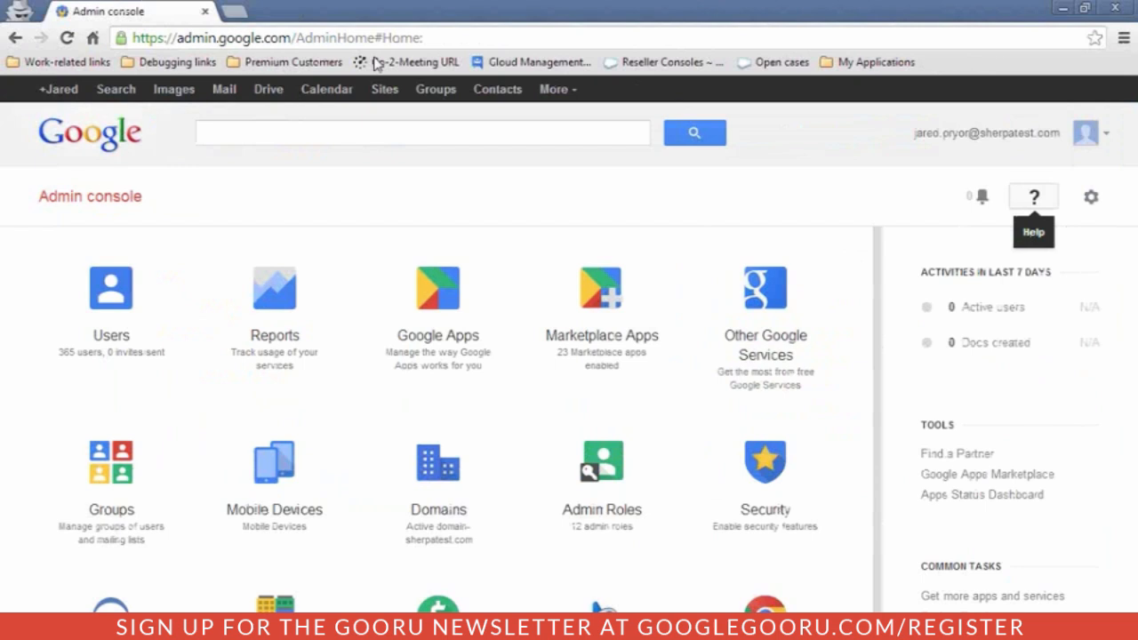
View the domain's Groups list, then start a new incognito browser tab.
{"action": "left_click", "coordinate": [110, 463]}
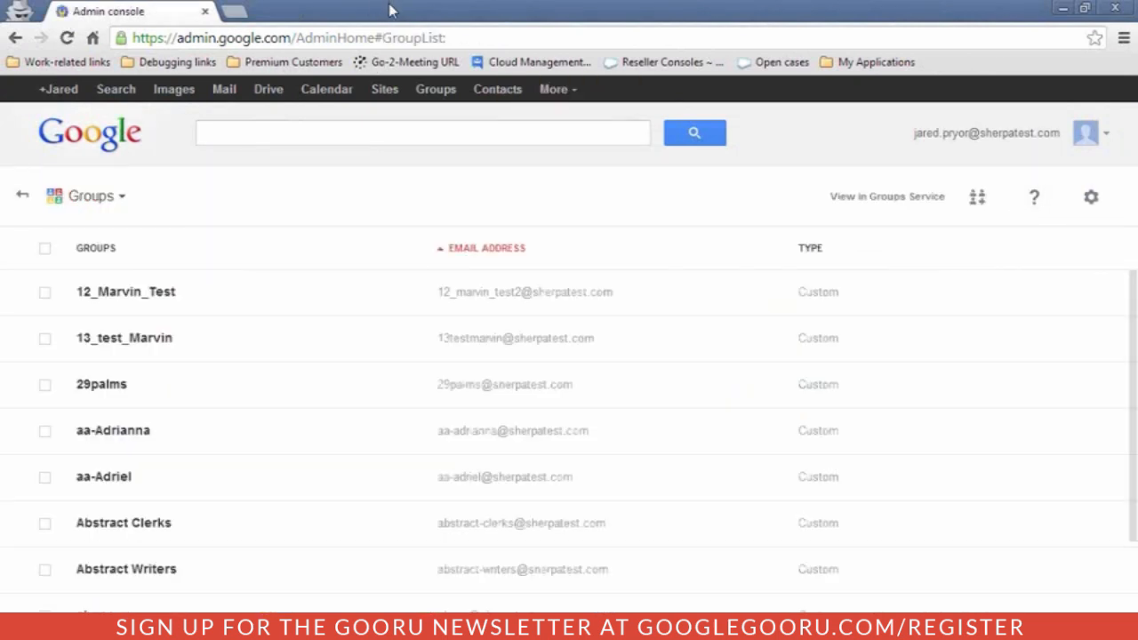
{"action": "mouse_move", "coordinate": [977, 195]}
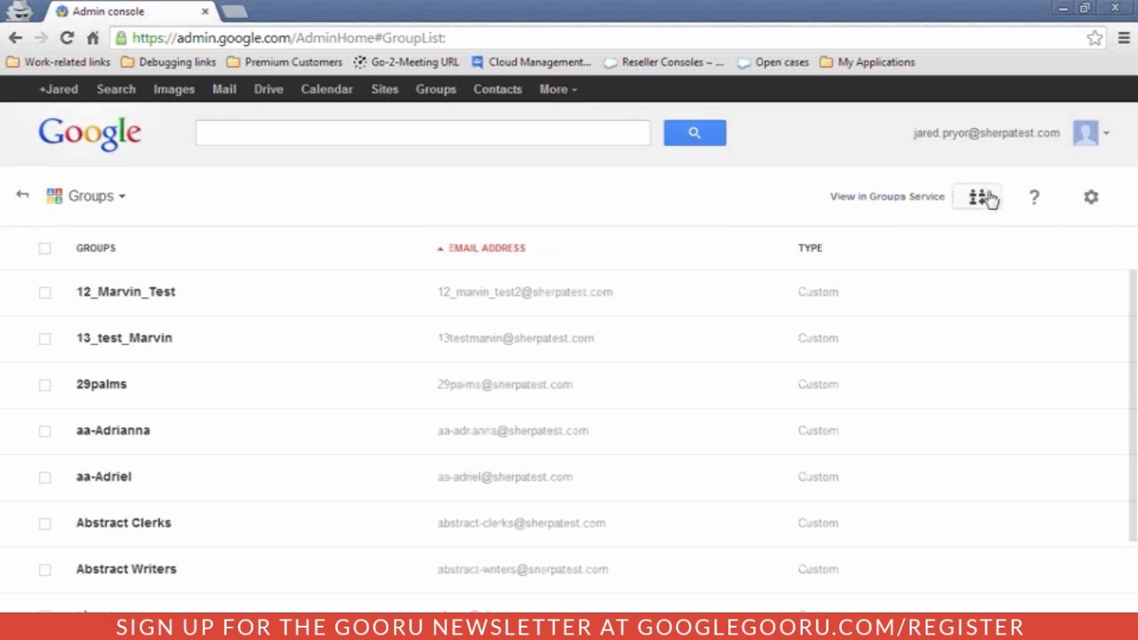
{"action": "left_click", "coordinate": [984, 196]}
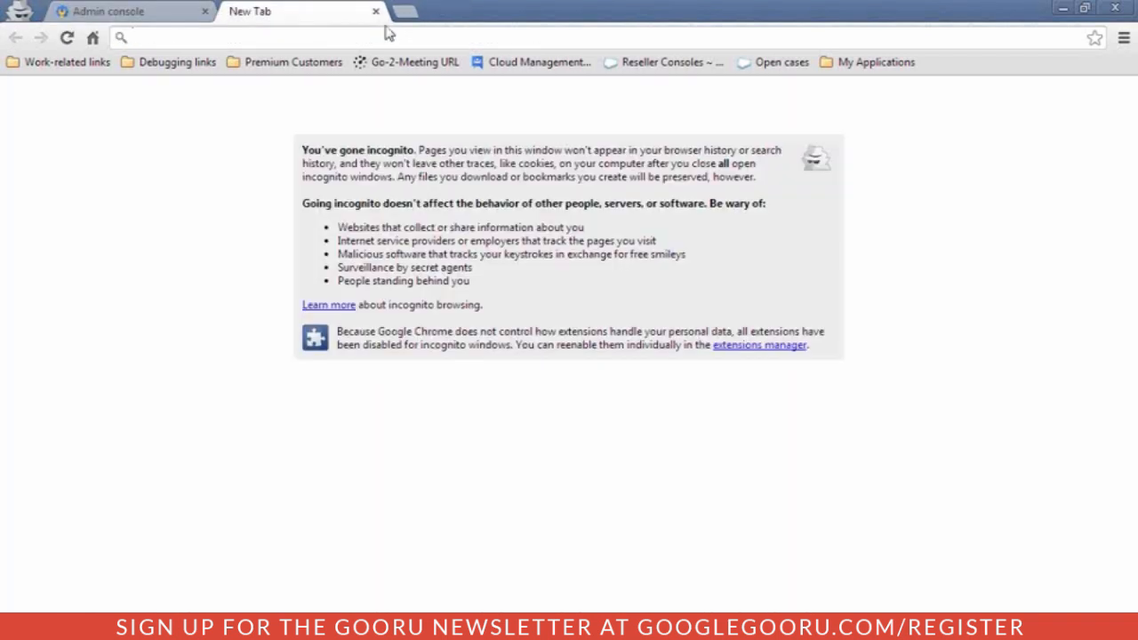
Go to groups.google.com and start the Create Group form.
{"action": "type", "text": "groups.google.com/a/sherpatest.com/forum/#!creategroup"}
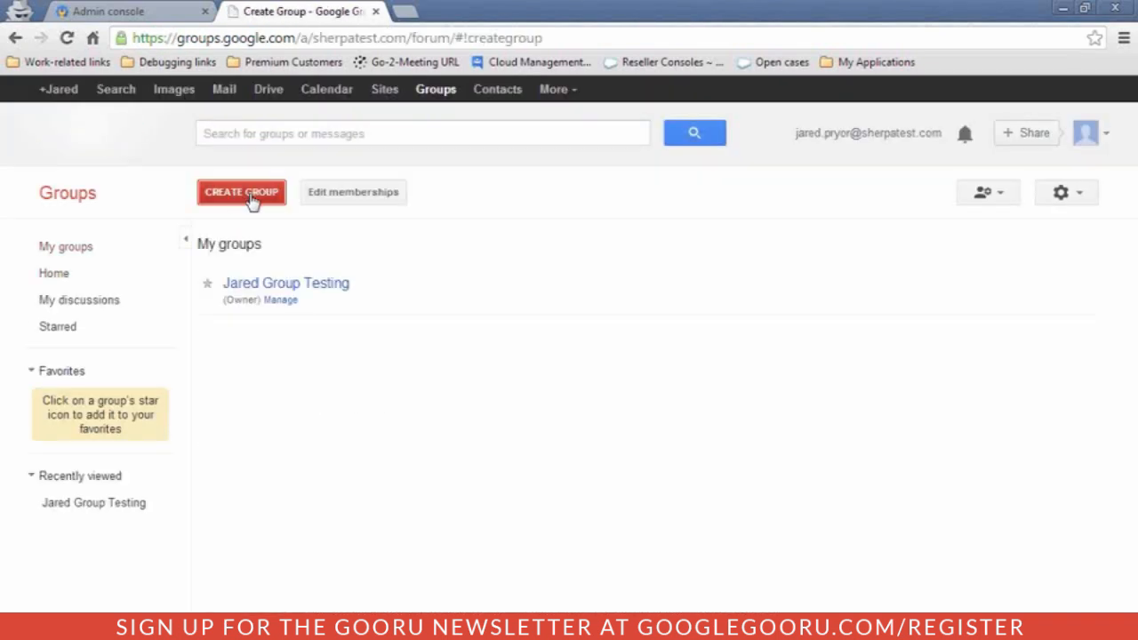
{"action": "left_click", "coordinate": [242, 192]}
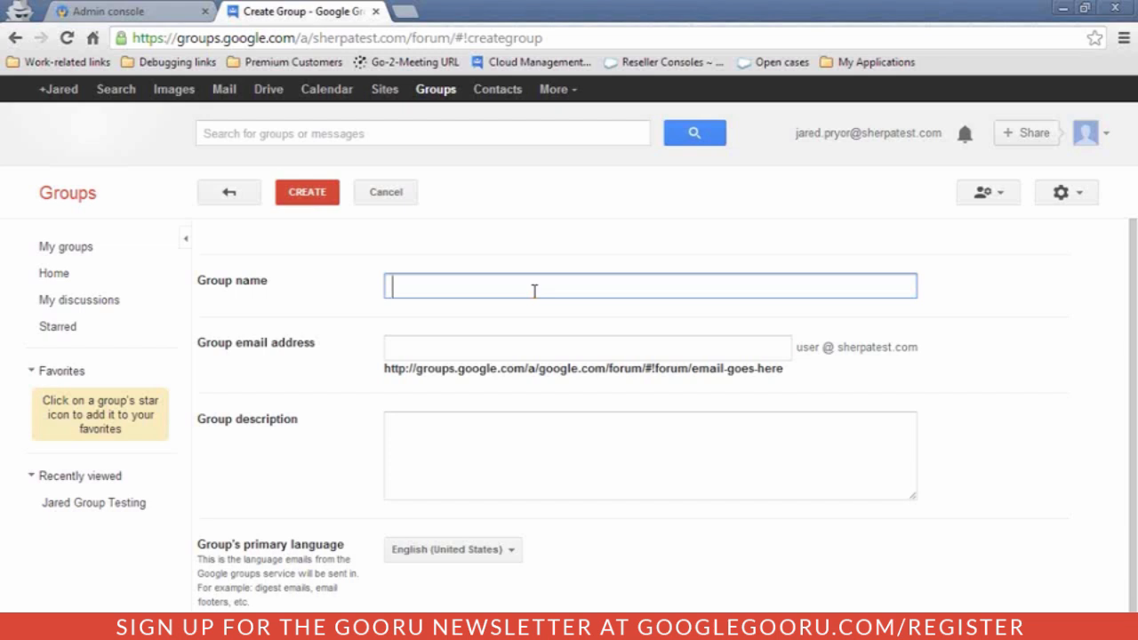
Return to the Admin console home and list the Google Apps services.
{"action": "left_click", "coordinate": [107, 10]}
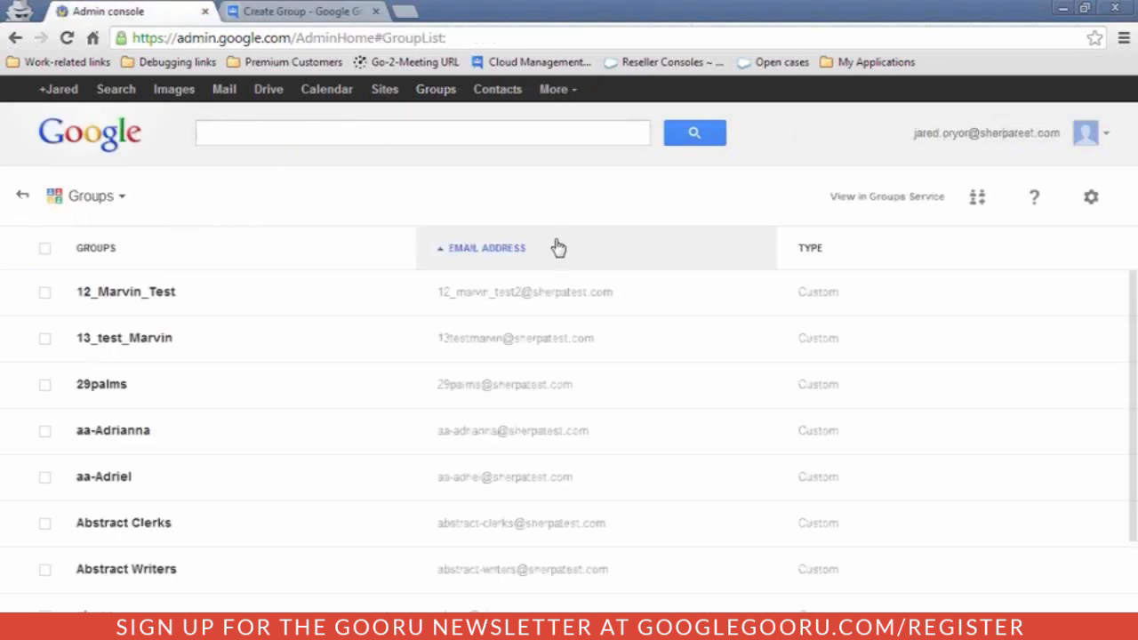
{"action": "left_click", "coordinate": [21, 196]}
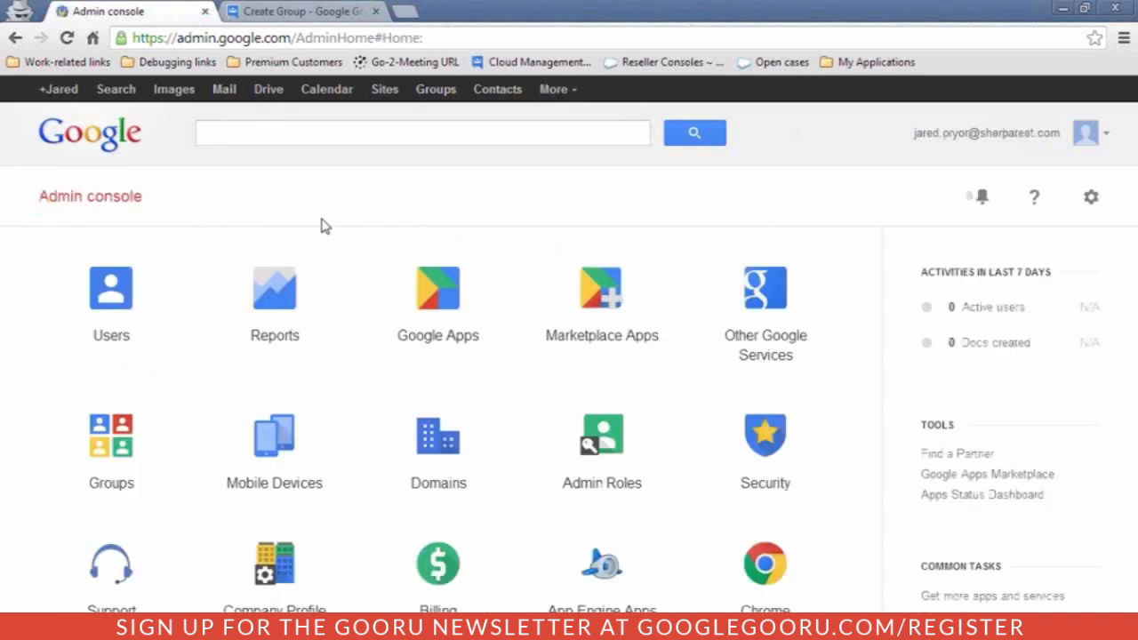
{"action": "left_click", "coordinate": [437, 288]}
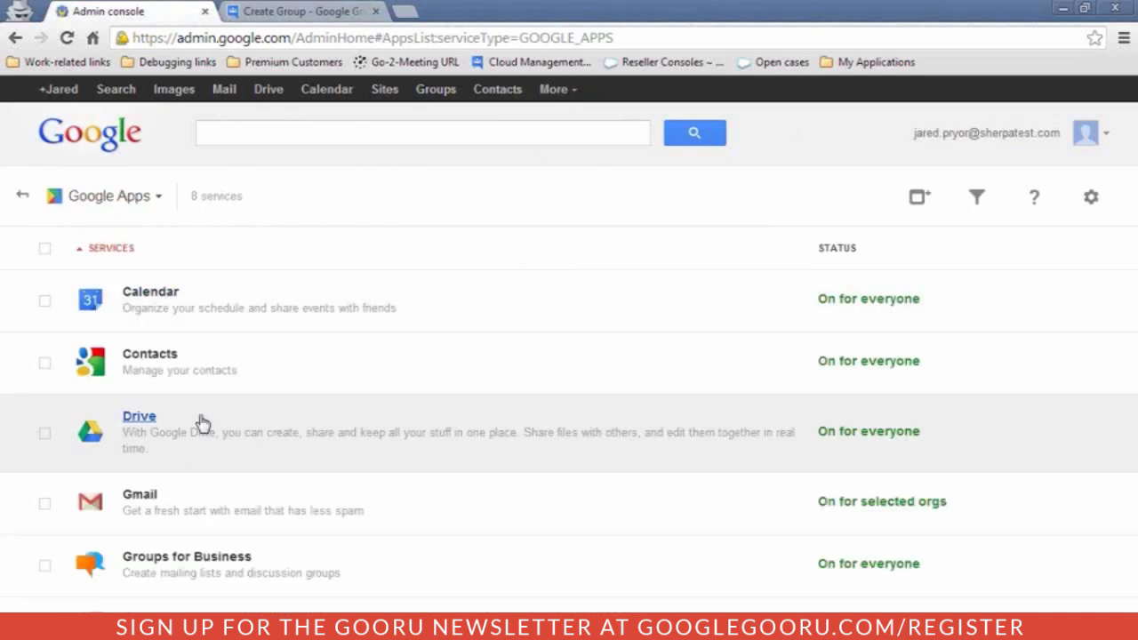
Enter Groups for Business settings and its Advanced sharing settings.
{"action": "left_click", "coordinate": [185, 556]}
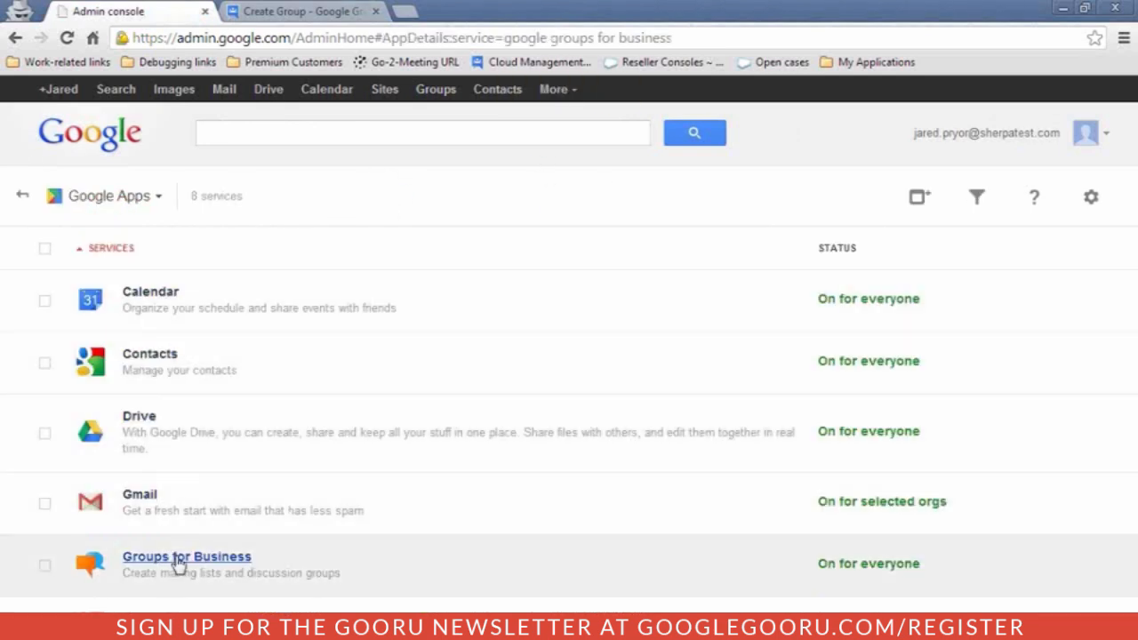
{"action": "left_click", "coordinate": [187, 556]}
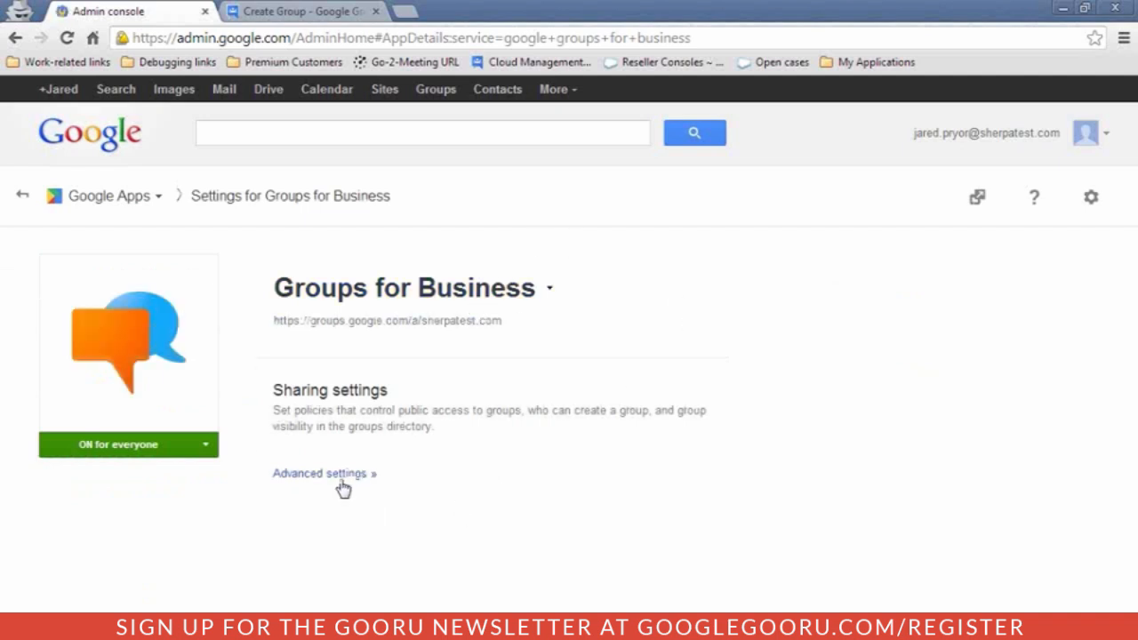
{"action": "left_click", "coordinate": [320, 473]}
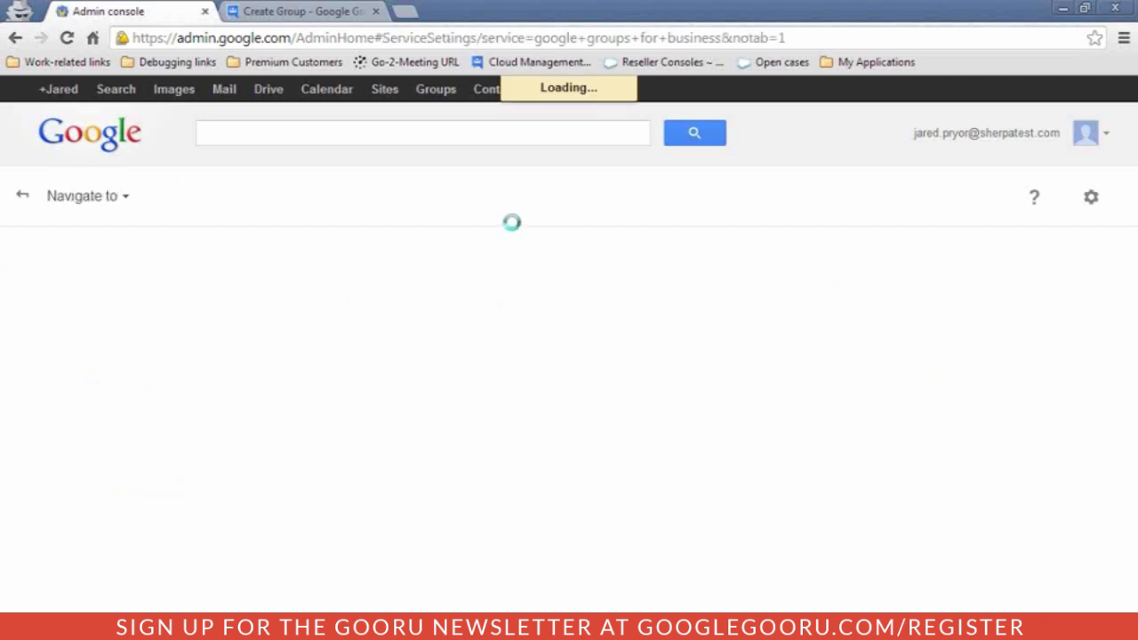